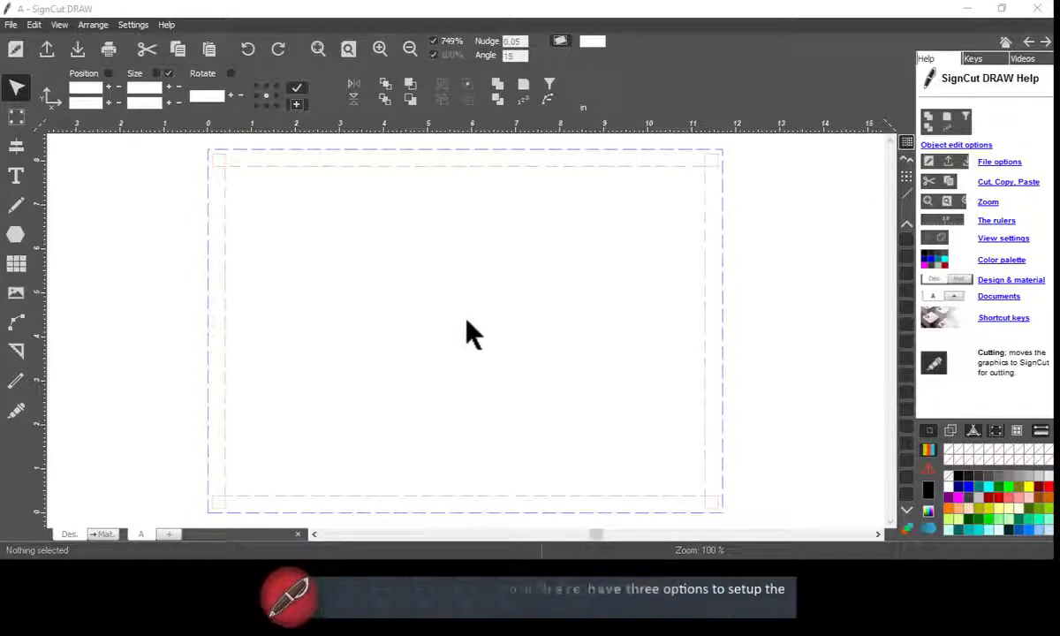
Activate the Sign setup tool from the left toolbox.
{"action": "left_click", "coordinate": [16, 117]}
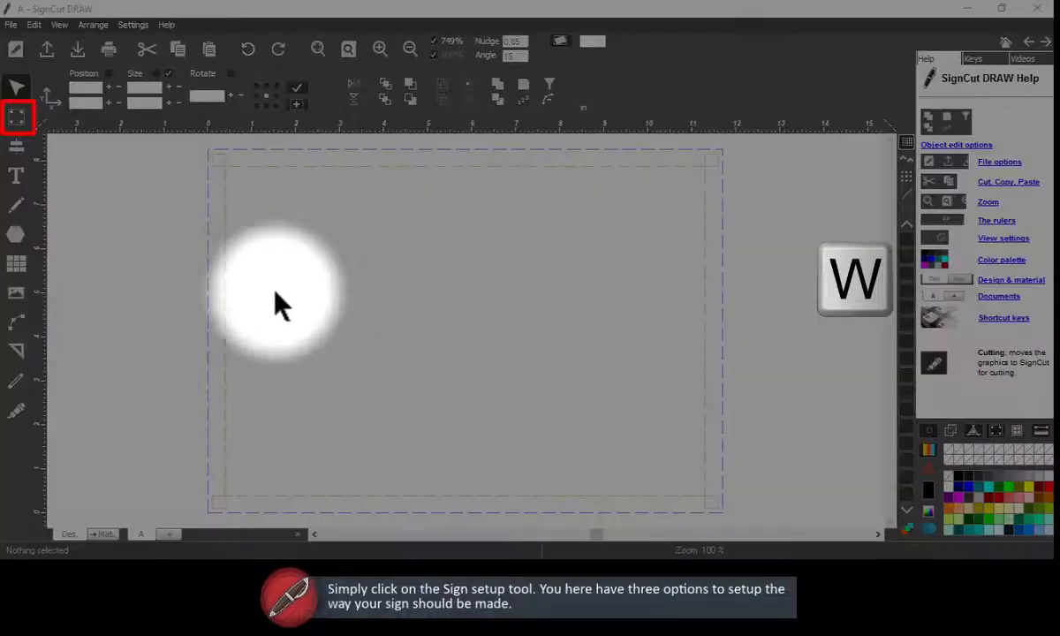
Give the sign the A4 preset size (8.268 × 11.693) with 0.2 margins.
{"action": "left_click", "coordinate": [18, 116]}
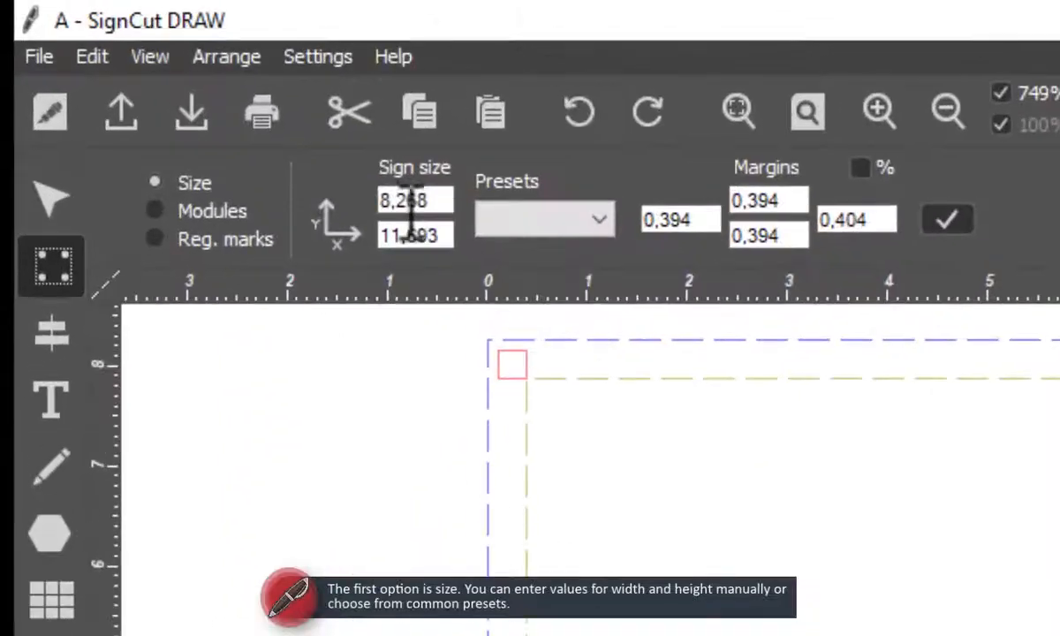
{"action": "type", "text": "10"}
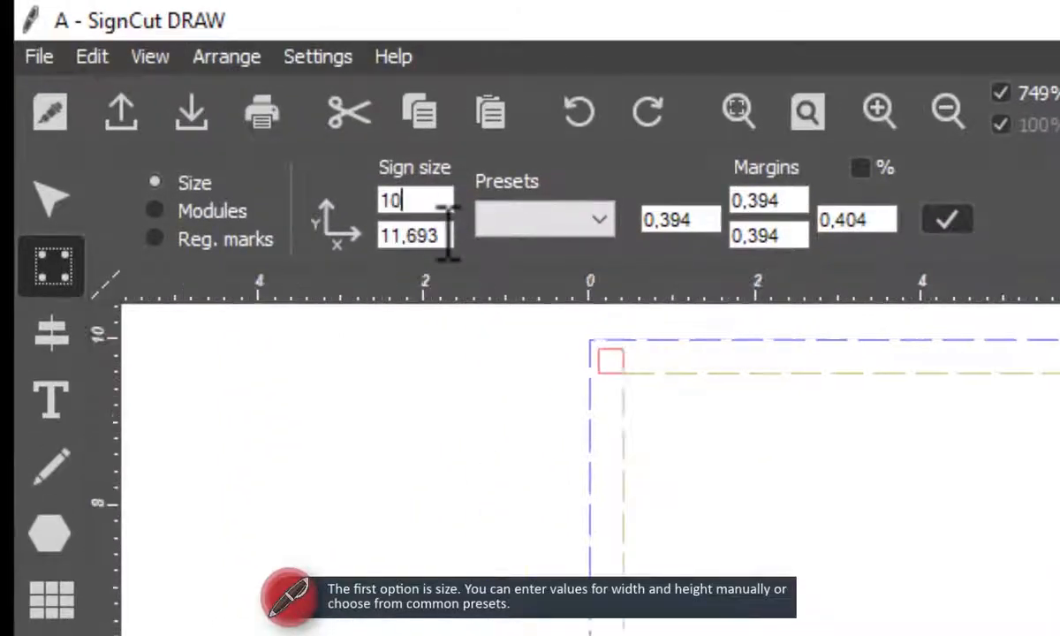
{"action": "left_click", "coordinate": [544, 219]}
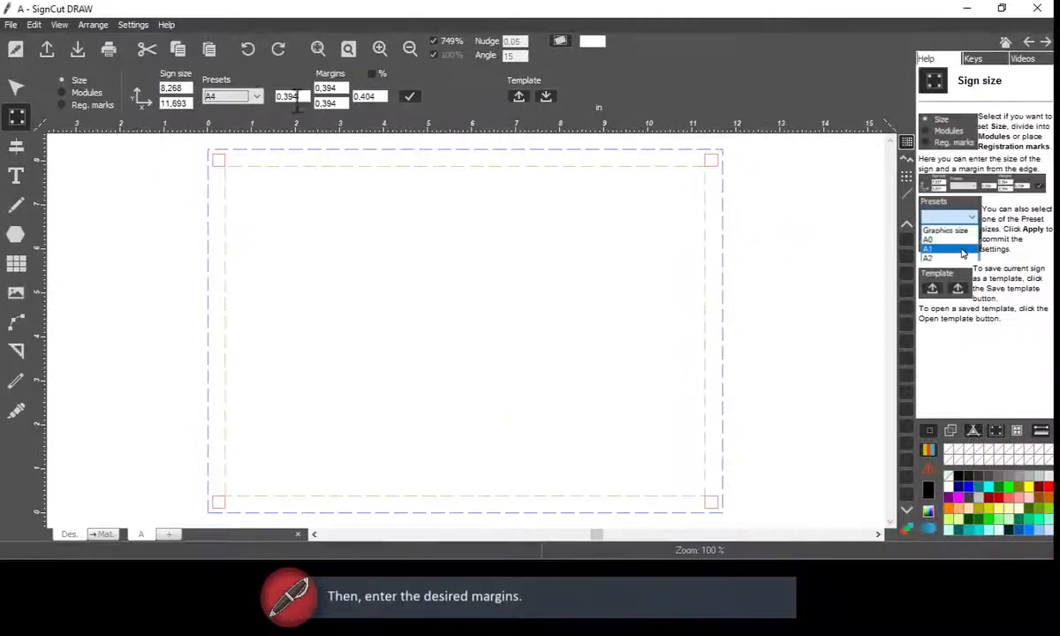
{"action": "type", "text": "0.2"}
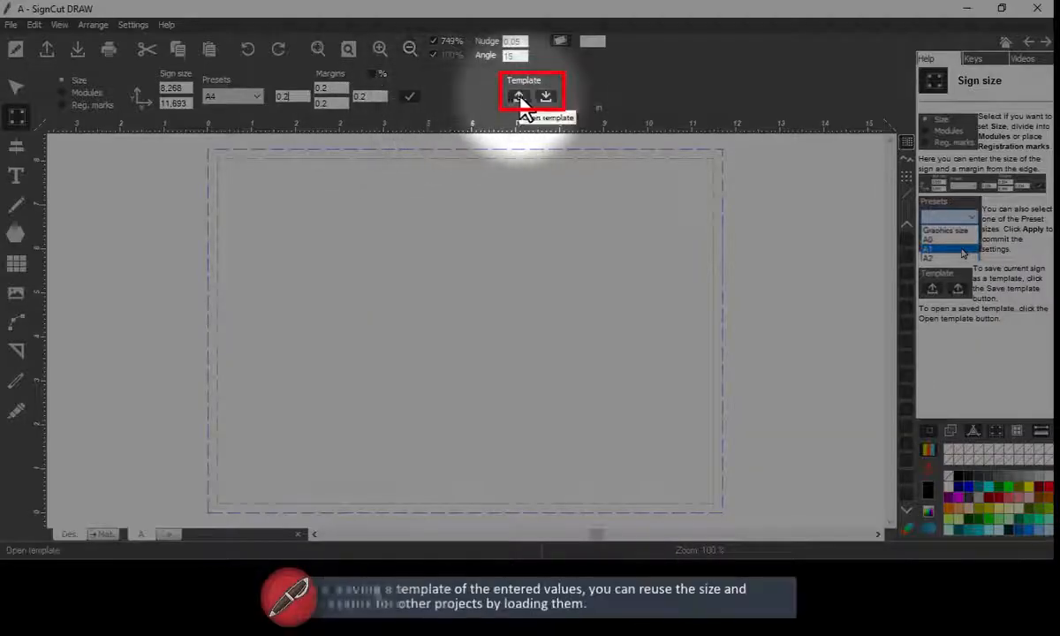
Save the setup as template 'SavedSign' and reload SavedSignTemplate.scd.
{"action": "left_click", "coordinate": [519, 98]}
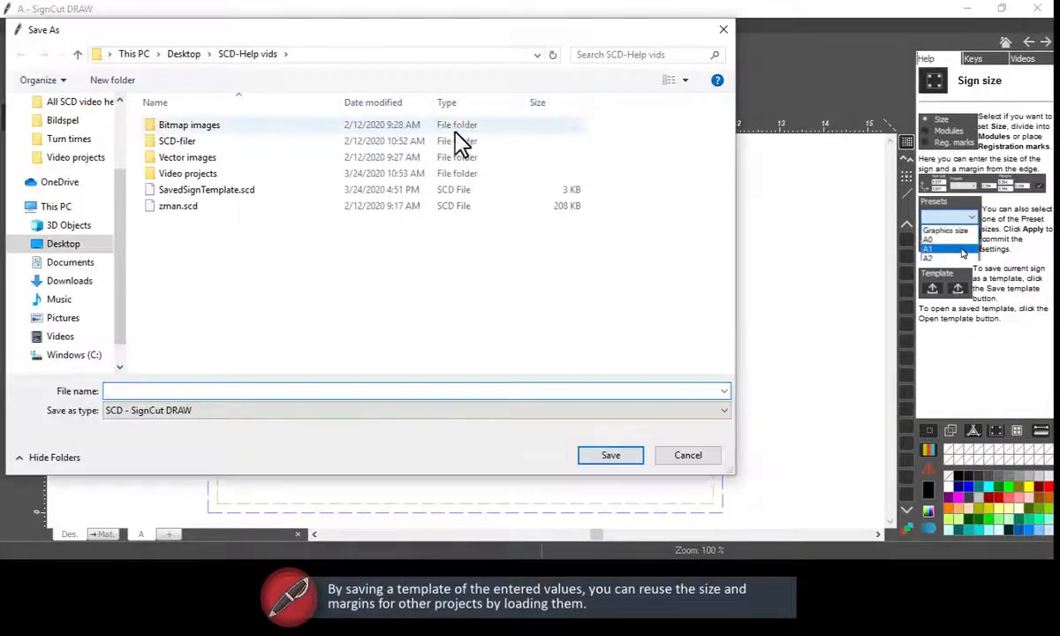
{"action": "type", "text": "SavedSign"}
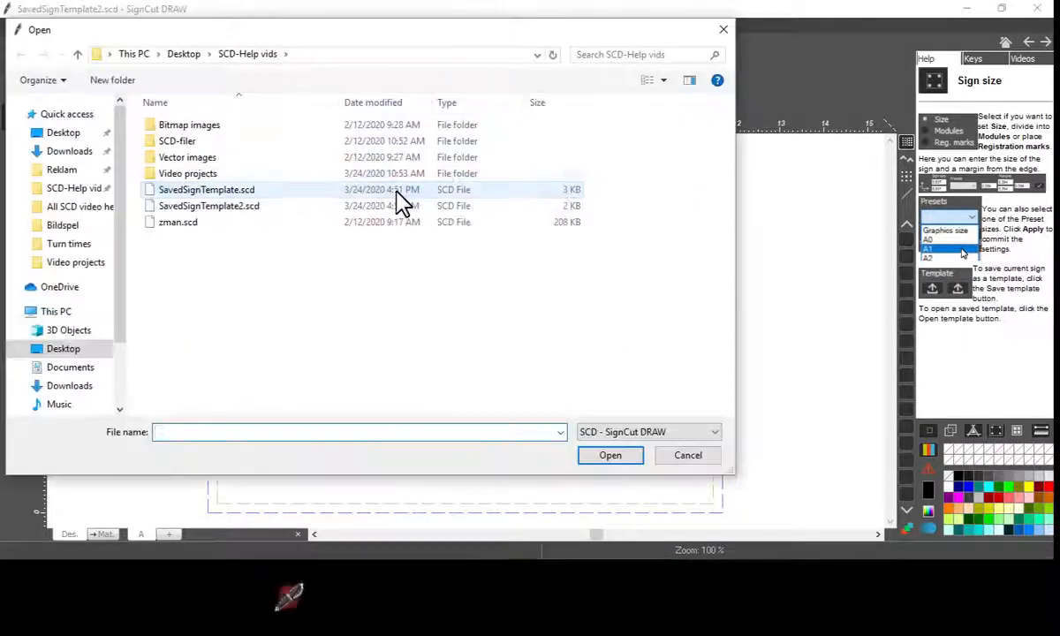
{"action": "left_click", "coordinate": [610, 456]}
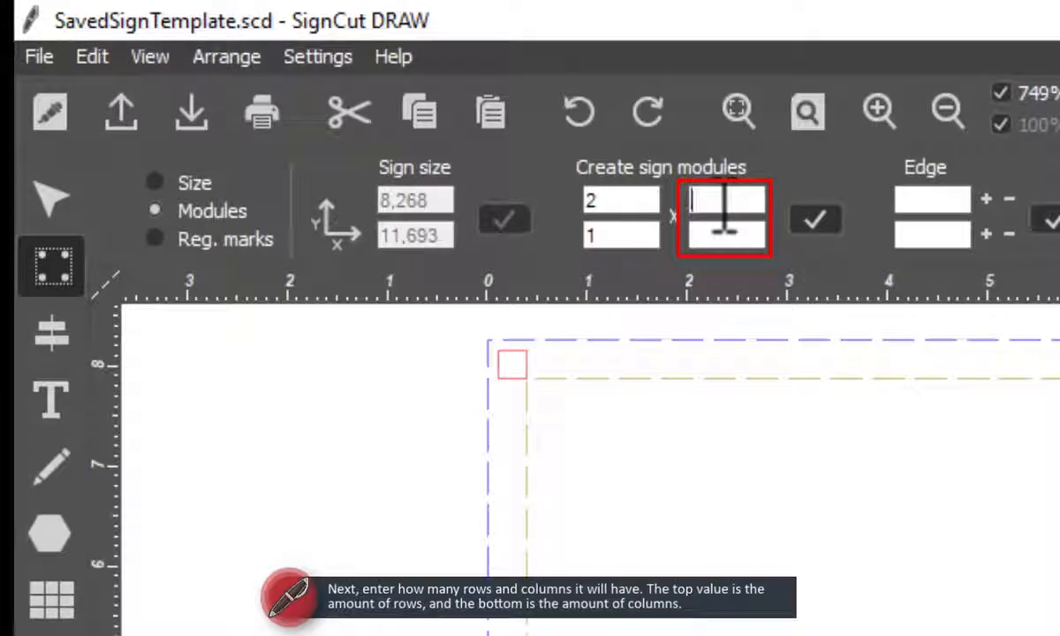
Apply a 3-row by 2-column module grid with edge offsets 0.1 and 0.025.
{"action": "type", "text": "2"}
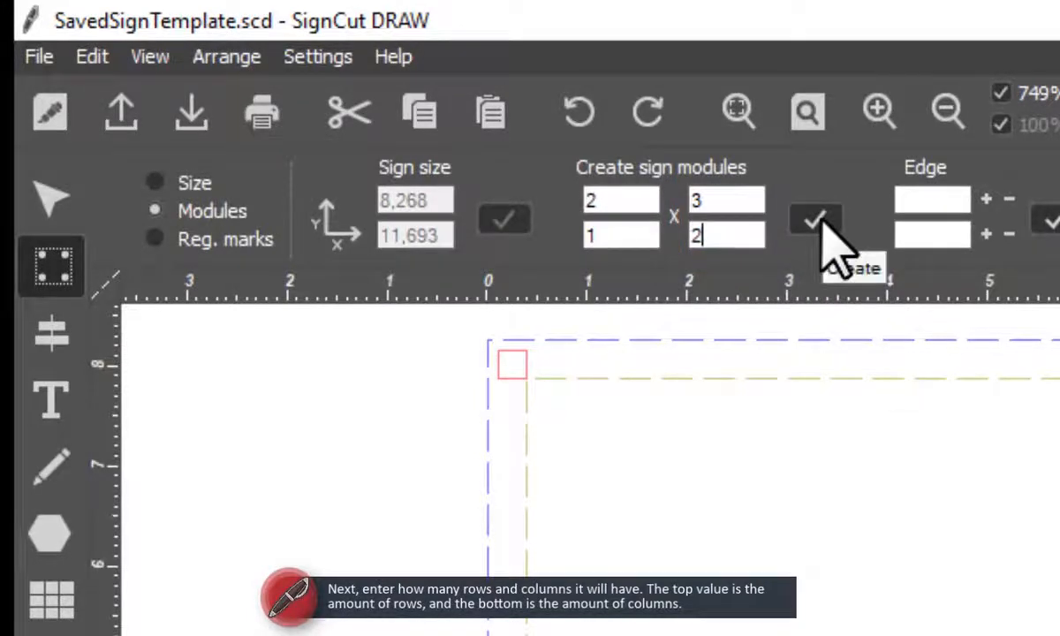
{"action": "left_click", "coordinate": [814, 219]}
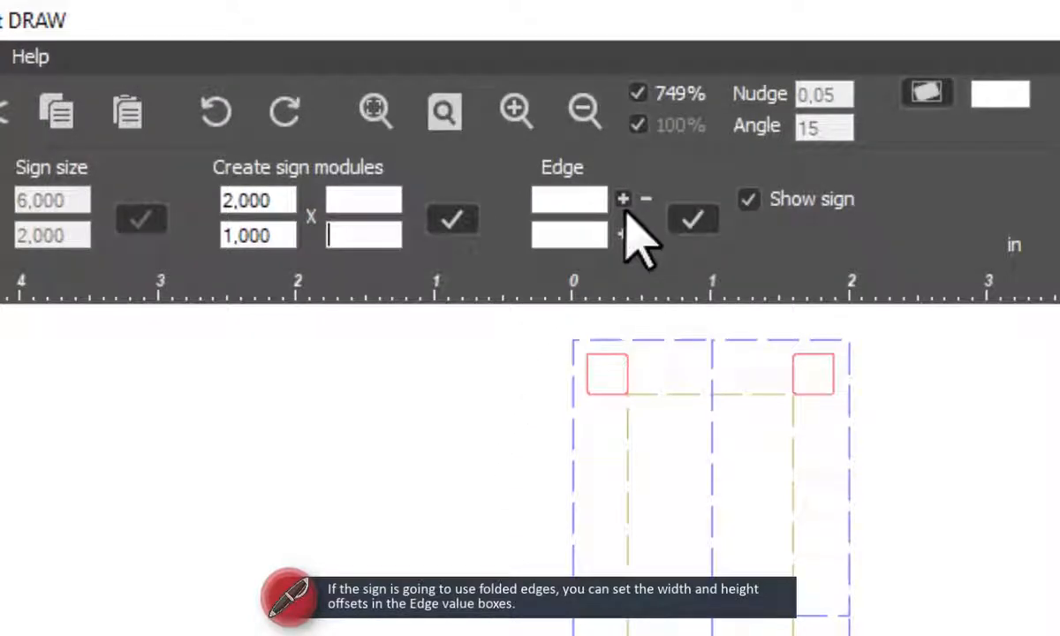
{"action": "left_click", "coordinate": [622, 198]}
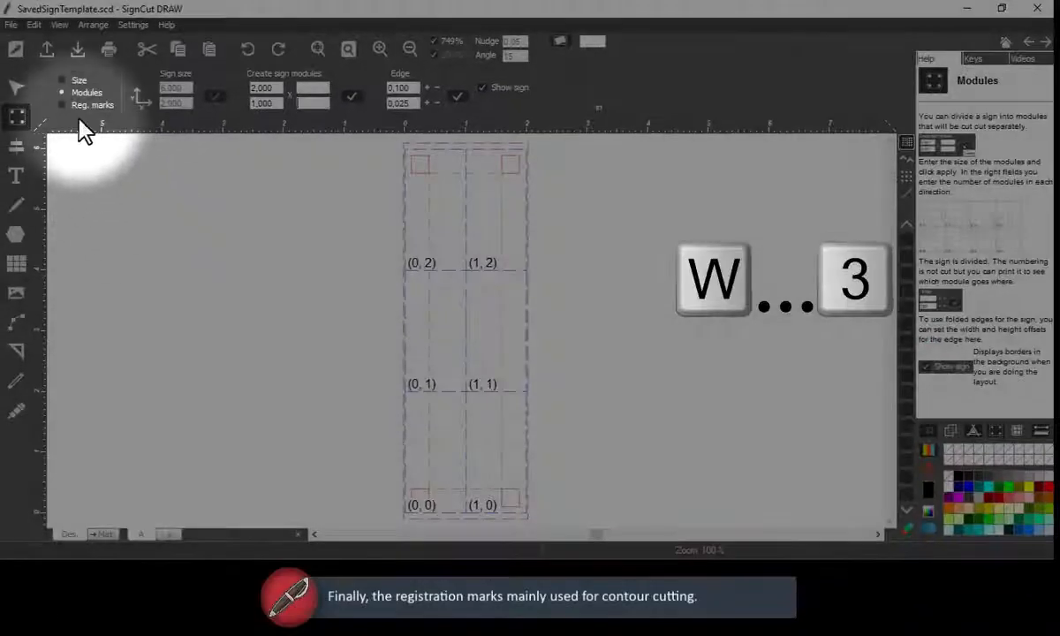
Choose Sega as the registration mark type for the sign's corners.
{"action": "left_click", "coordinate": [92, 106]}
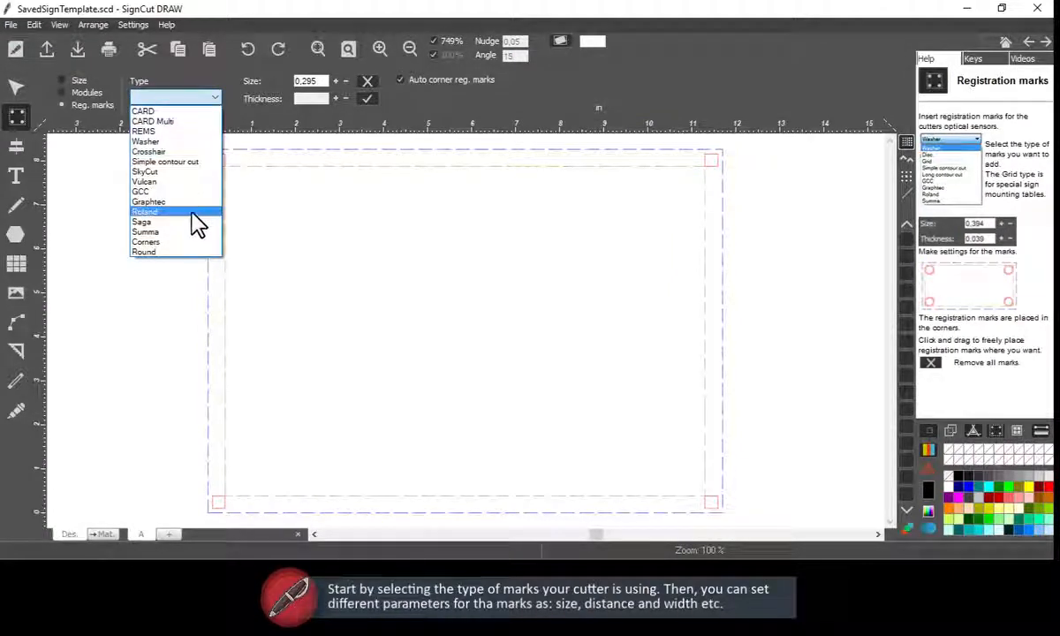
{"action": "left_click", "coordinate": [141, 223]}
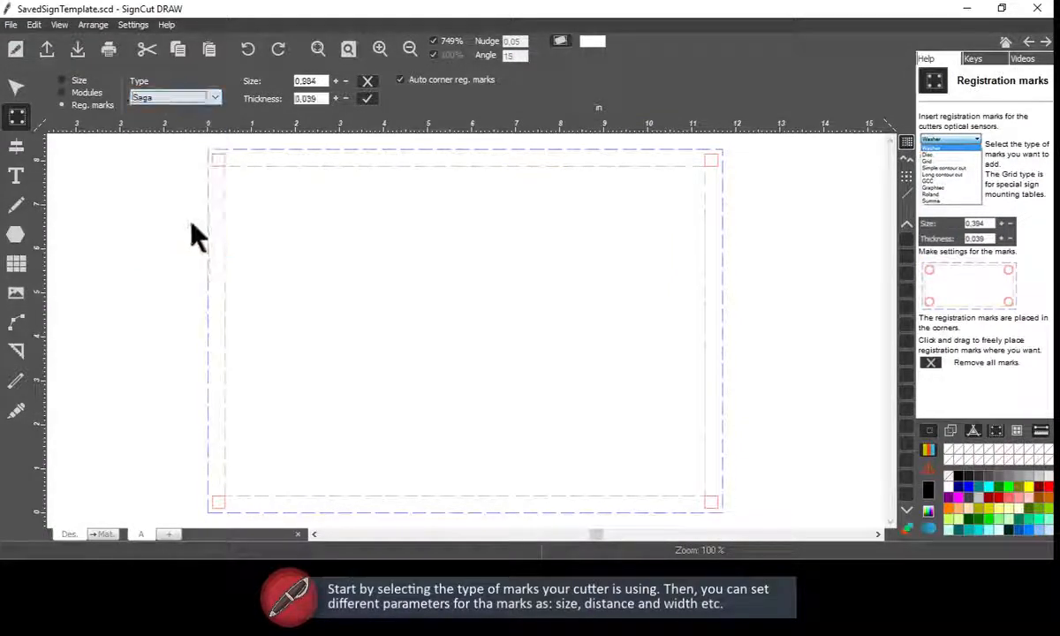